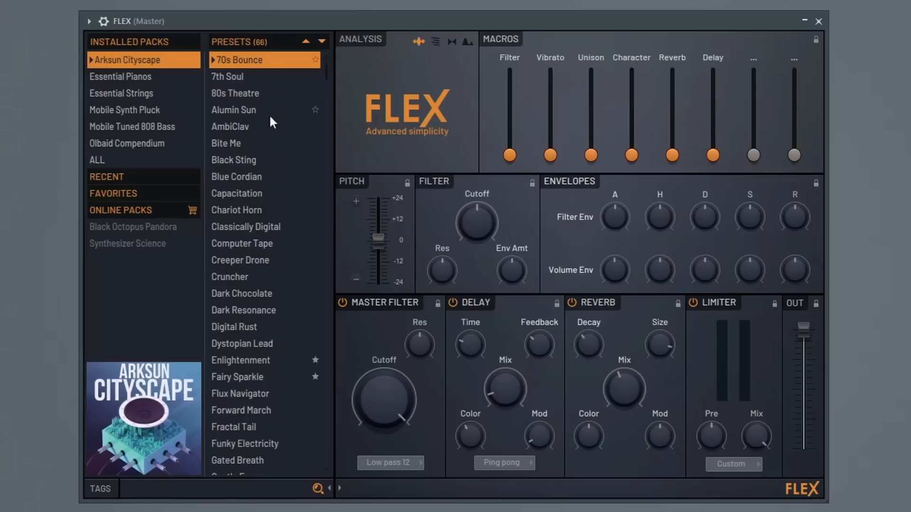
{"action": "mouse_move", "coordinate": [126, 82]}
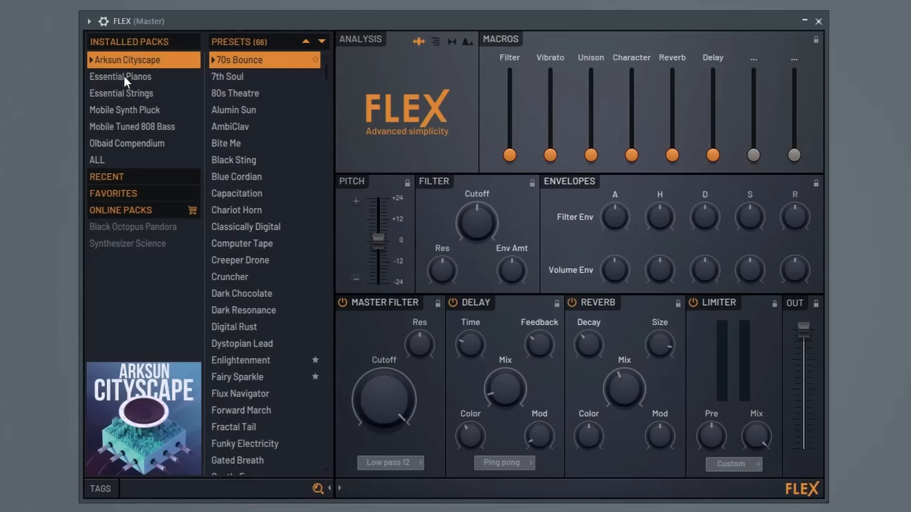
- Browse an installed FLEX pack's presets and scroll down its preset list
{"action": "left_click", "coordinate": [120, 93]}
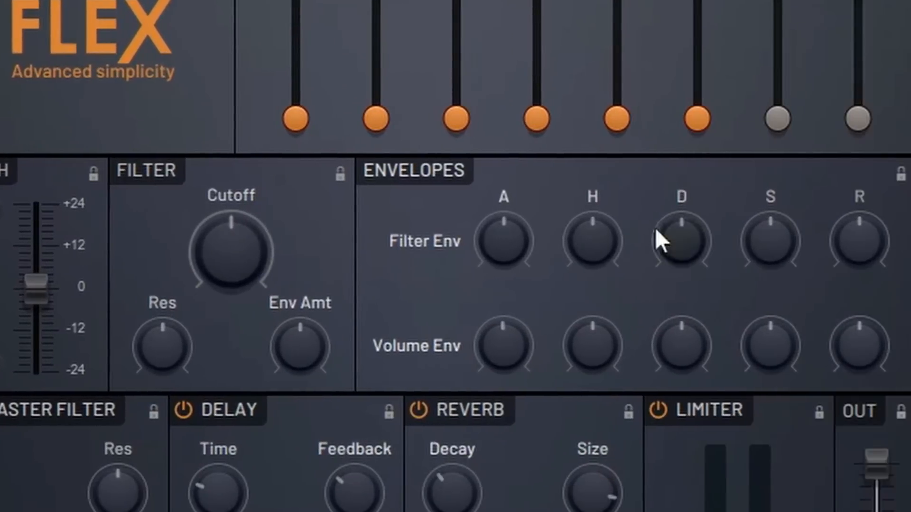
{"action": "scroll", "scroll_direction": "down", "scroll_amount": 3}
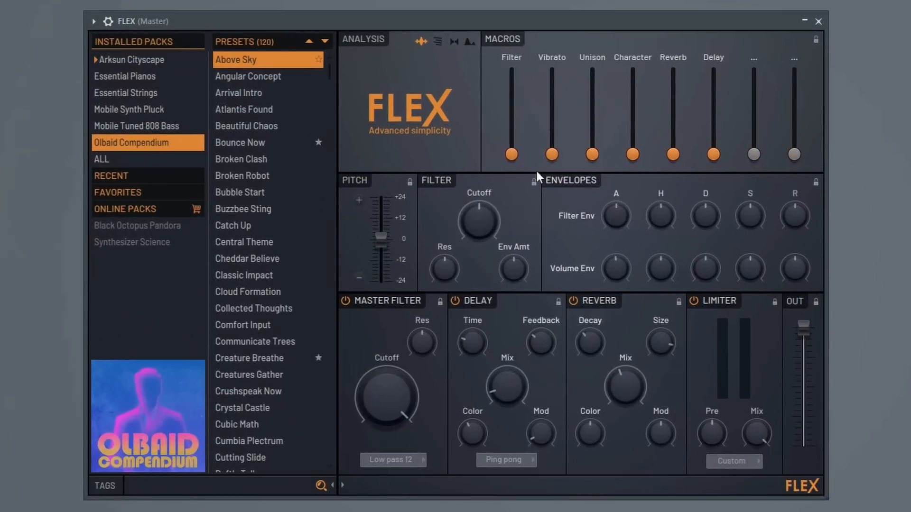
- Switch between Arksun Cityscape and Essential Strings, then show ALL 275 presets from every pack
{"action": "left_click", "coordinate": [131, 59]}
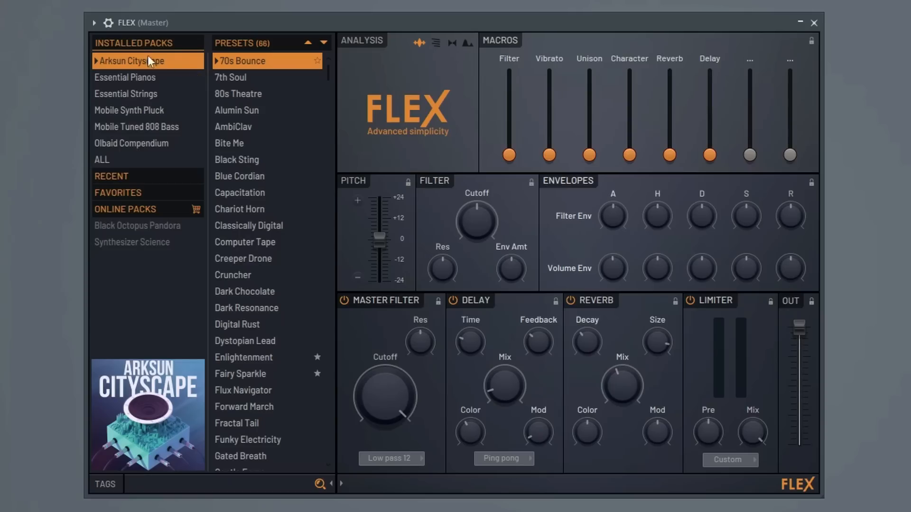
{"action": "left_click", "coordinate": [125, 94]}
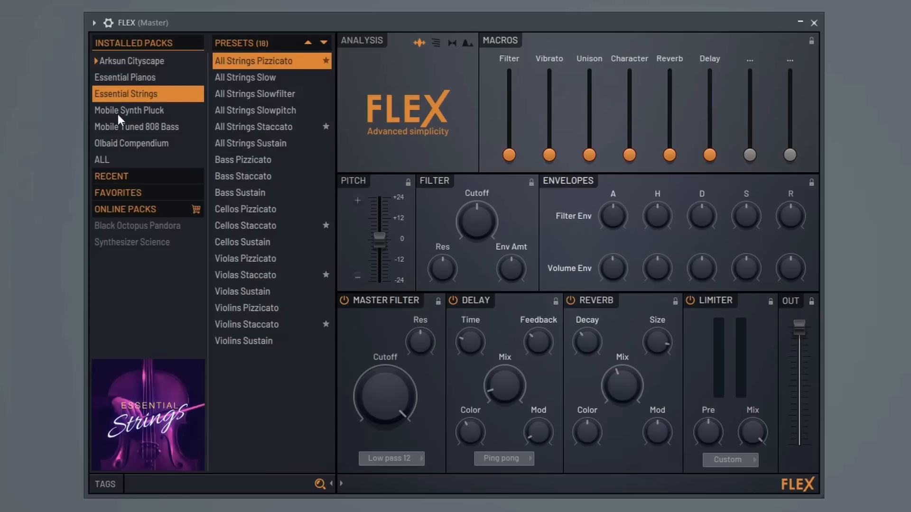
{"action": "left_click", "coordinate": [101, 160]}
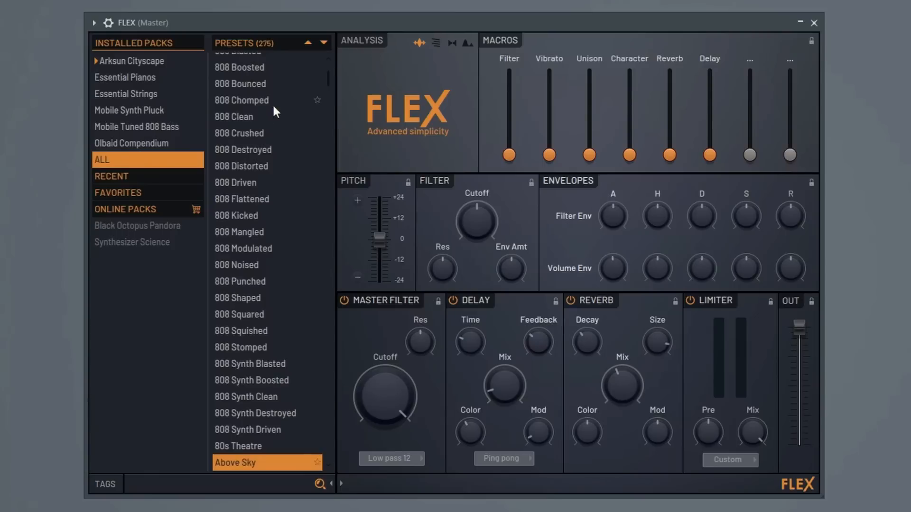
{"action": "mouse_move", "coordinate": [235, 161]}
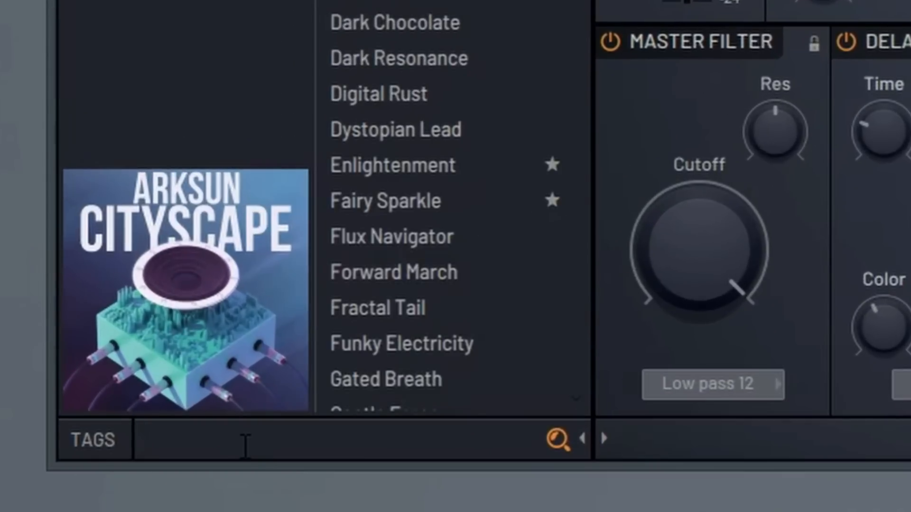
{"action": "type", "text": "jks"}
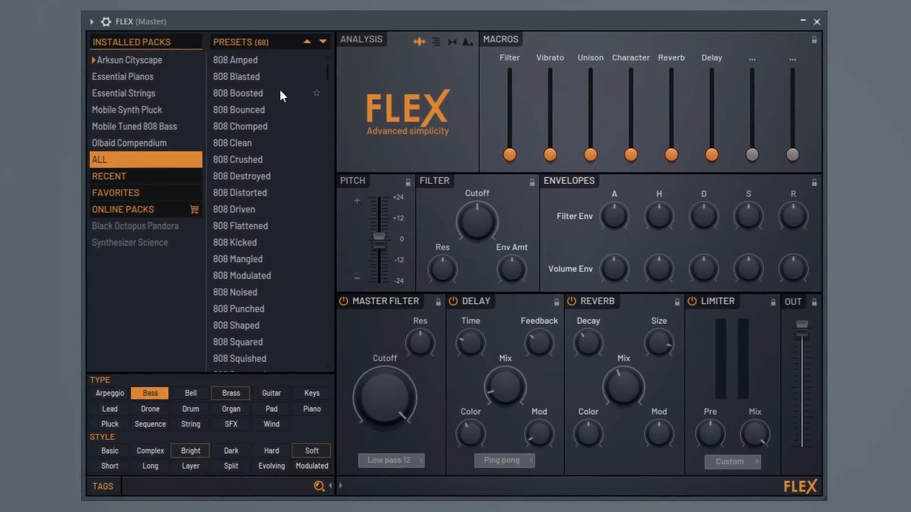
{"action": "scroll", "scroll_direction": "down", "scroll_amount": 3}
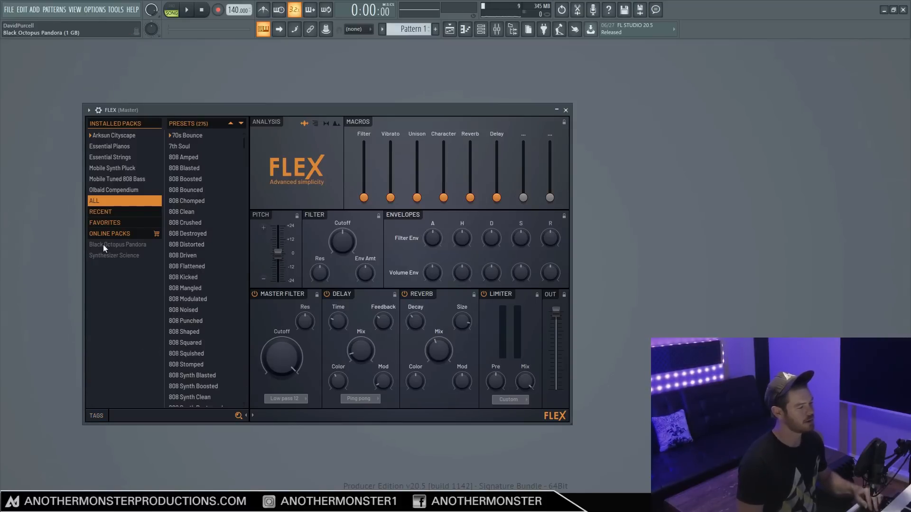
- View the store details of the Black Octopus Pandora and Synthesizer Science online packs
{"action": "left_click", "coordinate": [118, 244]}
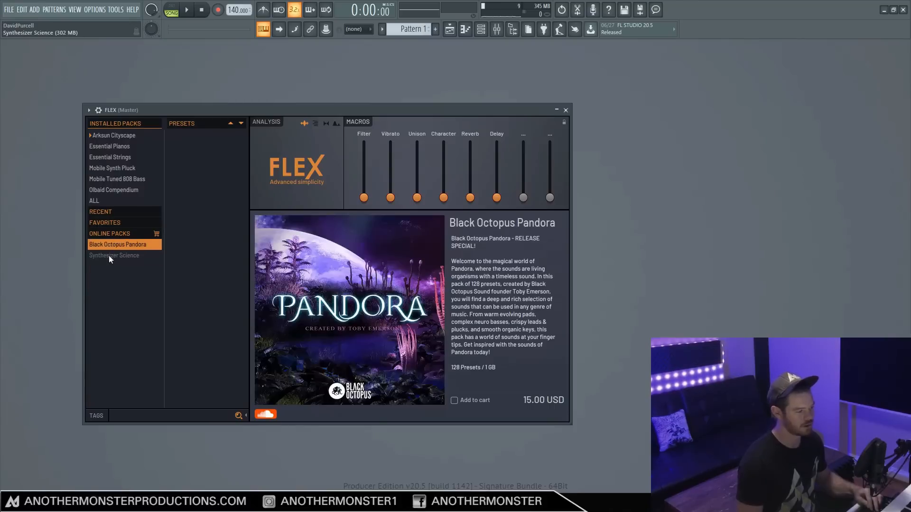
{"action": "left_click", "coordinate": [114, 255]}
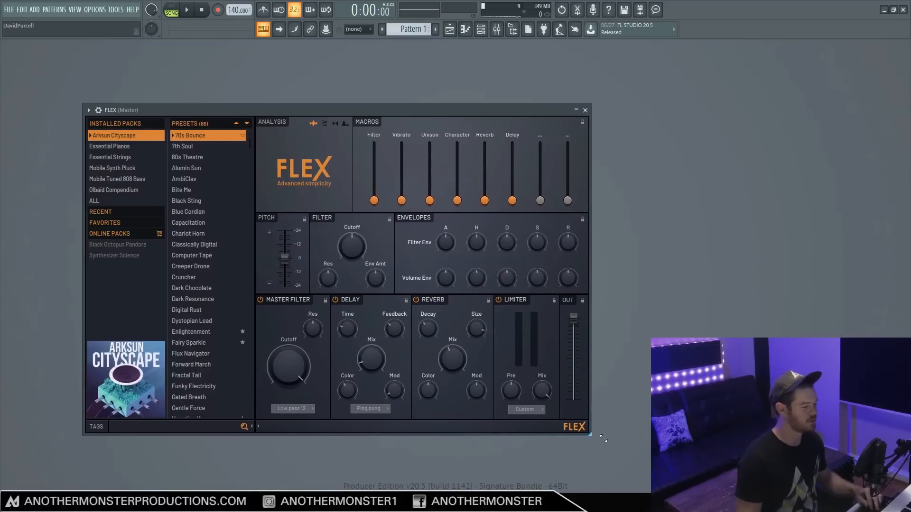
- Enlarge the FLEX window slightly and bring up the FLEX logo's context menu
{"action": "left_click_drag", "start_coordinate": [603, 436], "coordinate": [621, 445]}
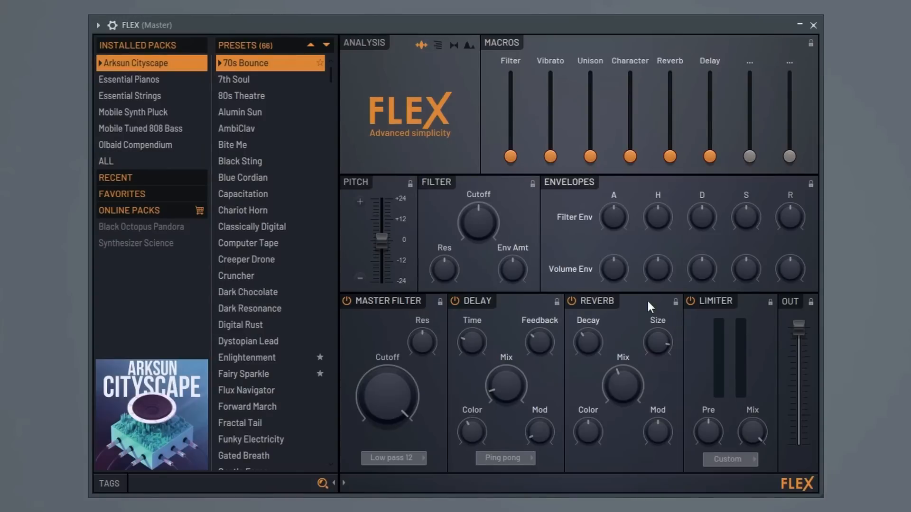
{"action": "mouse_move", "coordinate": [799, 490]}
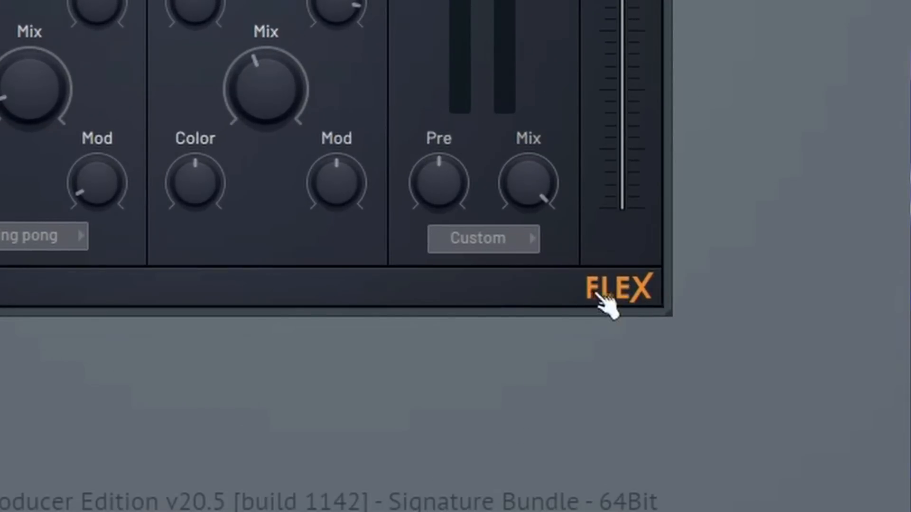
{"action": "right_click", "coordinate": [616, 288]}
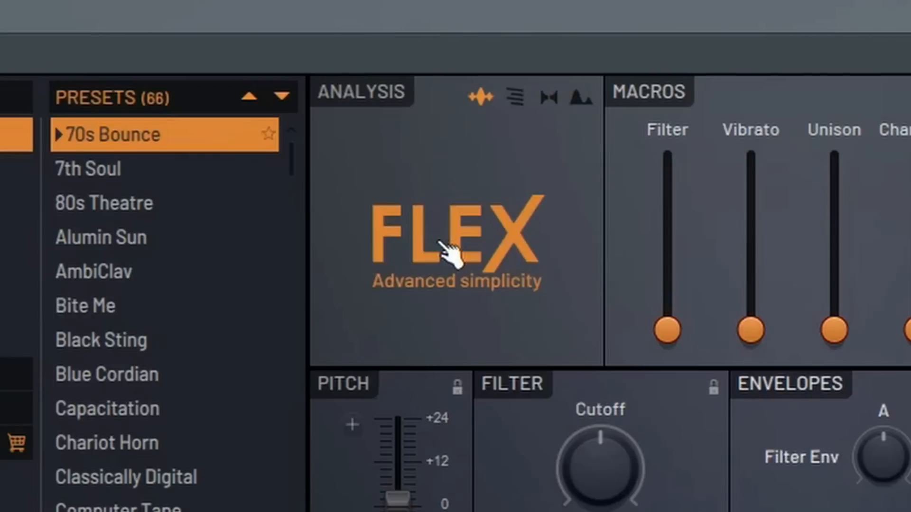
{"action": "mouse_move", "coordinate": [470, 276]}
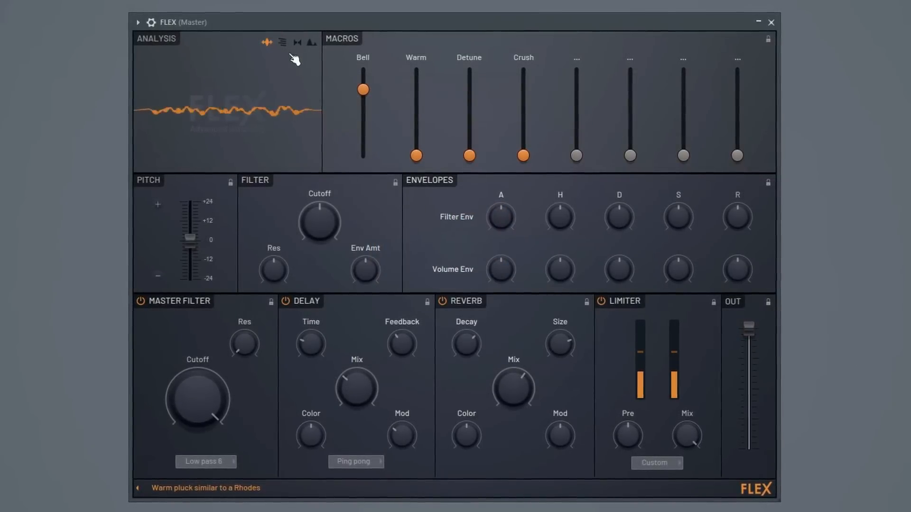
{"action": "left_click", "coordinate": [281, 41]}
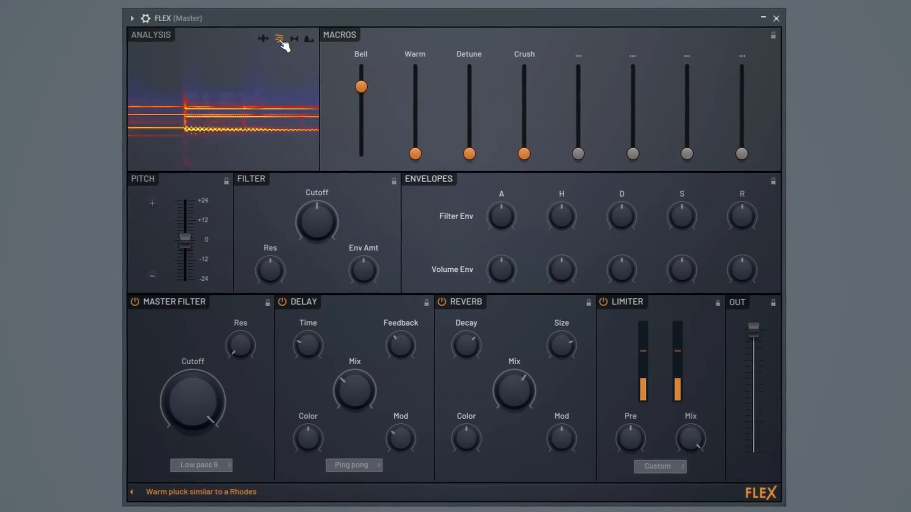
{"action": "left_click", "coordinate": [293, 38]}
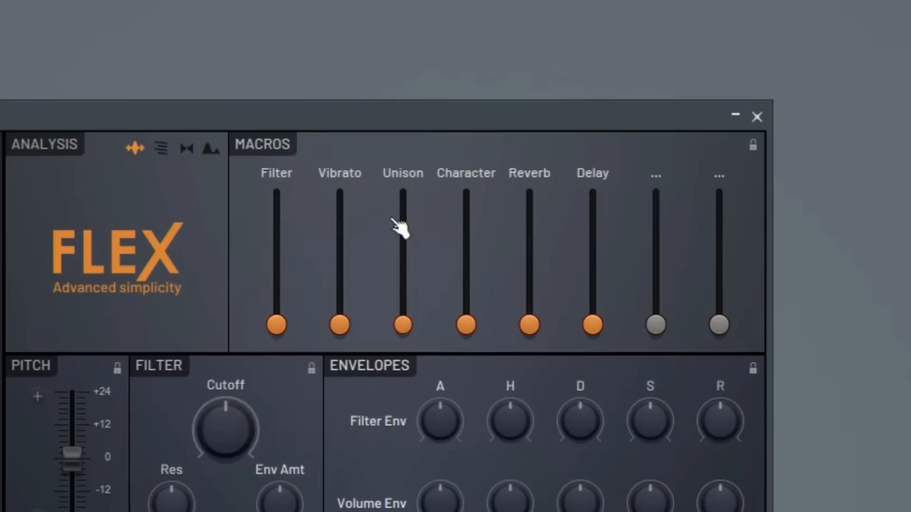
{"action": "mouse_move", "coordinate": [343, 250]}
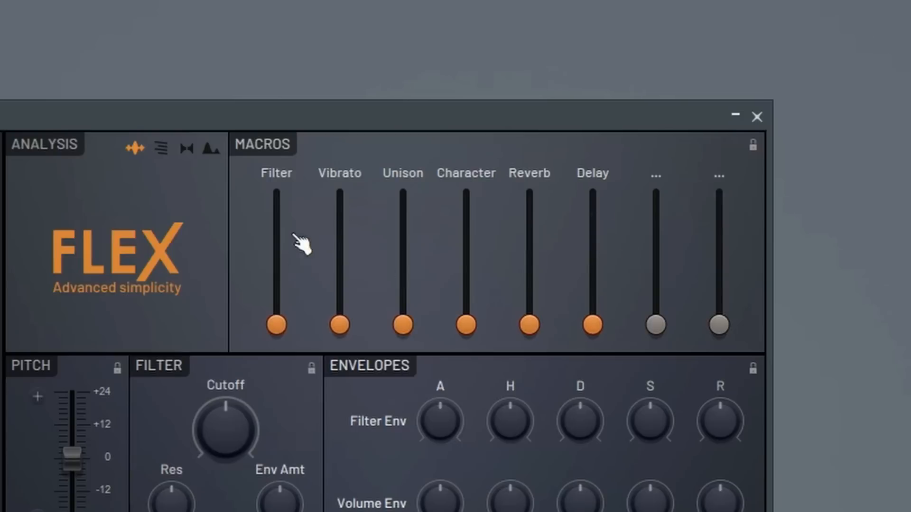
{"action": "mouse_move", "coordinate": [402, 198]}
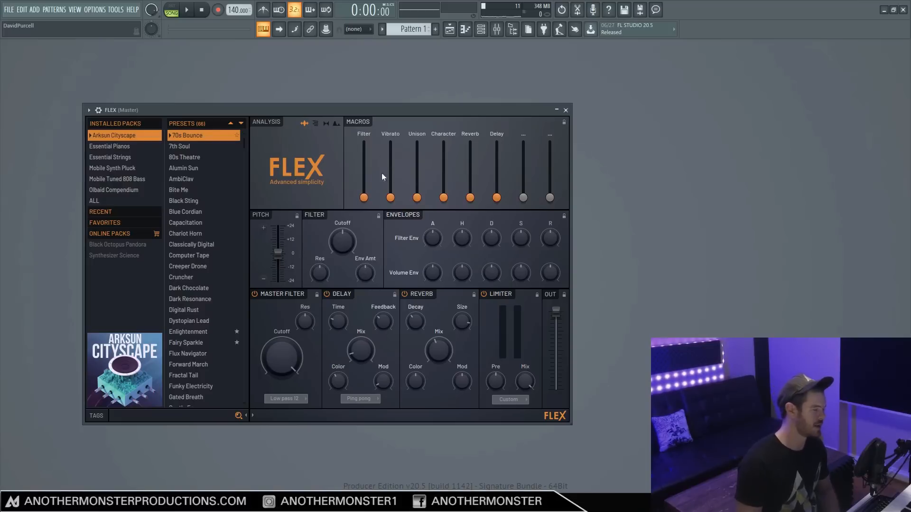
{"action": "mouse_move", "coordinate": [454, 157]}
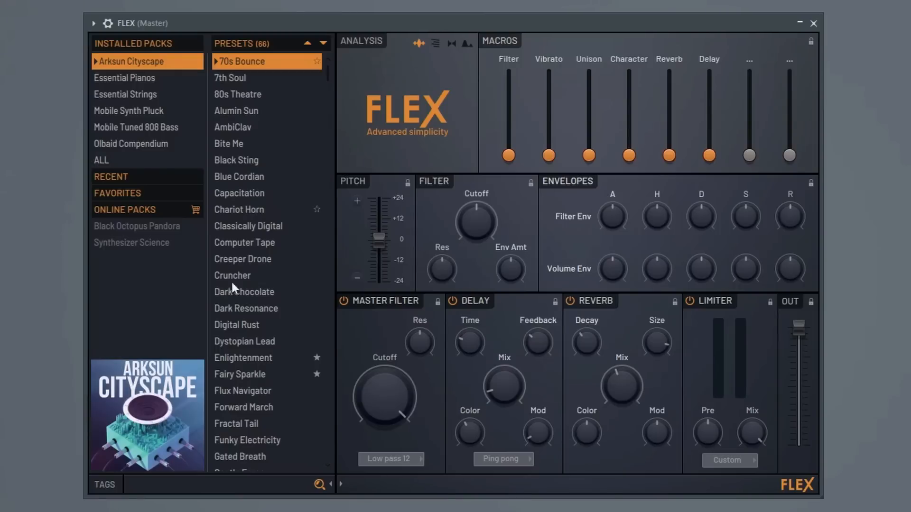
- Audition Fairy Sparkle, Homecoming and Life Droplet, leaving Life Droplet loaded, and browse the favourites
{"action": "left_click", "coordinate": [240, 324]}
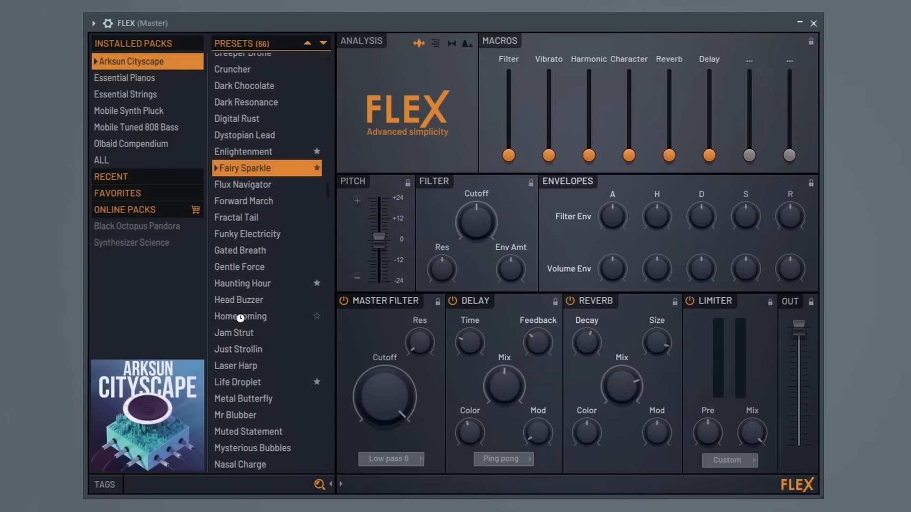
{"action": "left_click", "coordinate": [240, 316]}
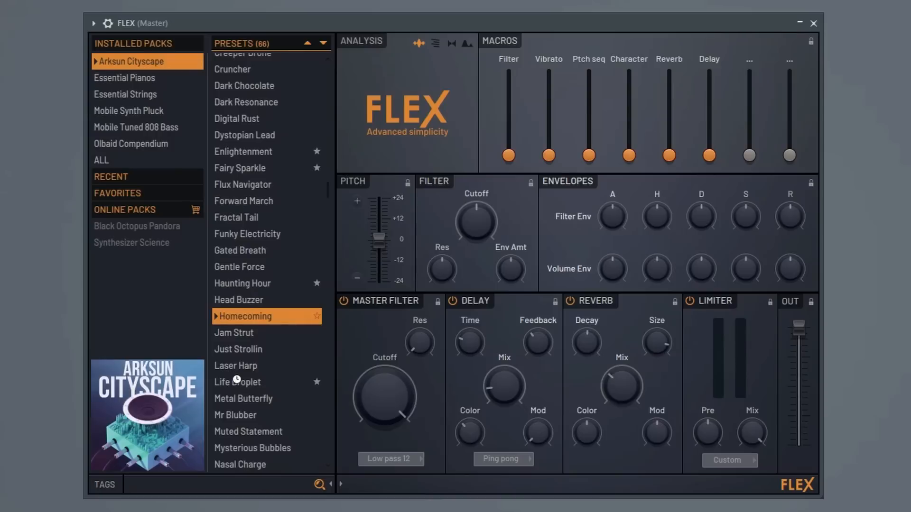
{"action": "left_click", "coordinate": [242, 382]}
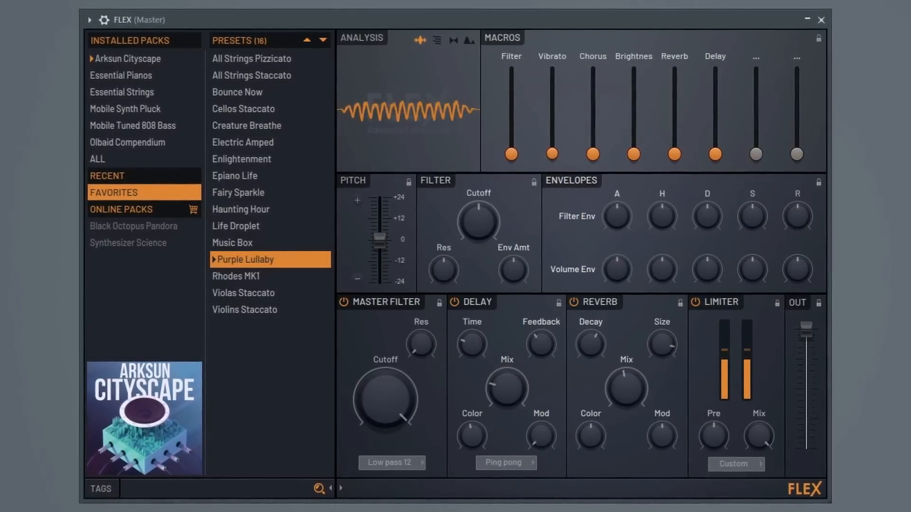
{"action": "left_click_drag", "start_coordinate": [552, 153], "coordinate": [552, 69]}
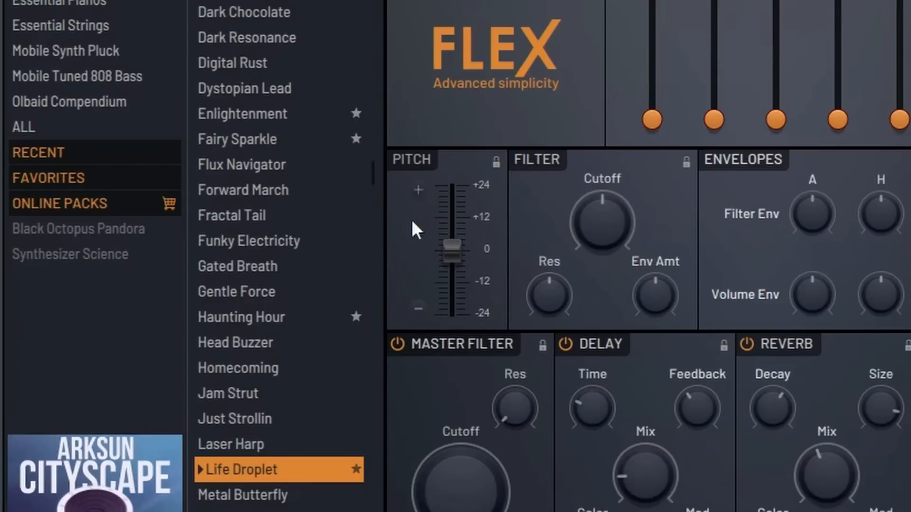
{"action": "mouse_move", "coordinate": [426, 201]}
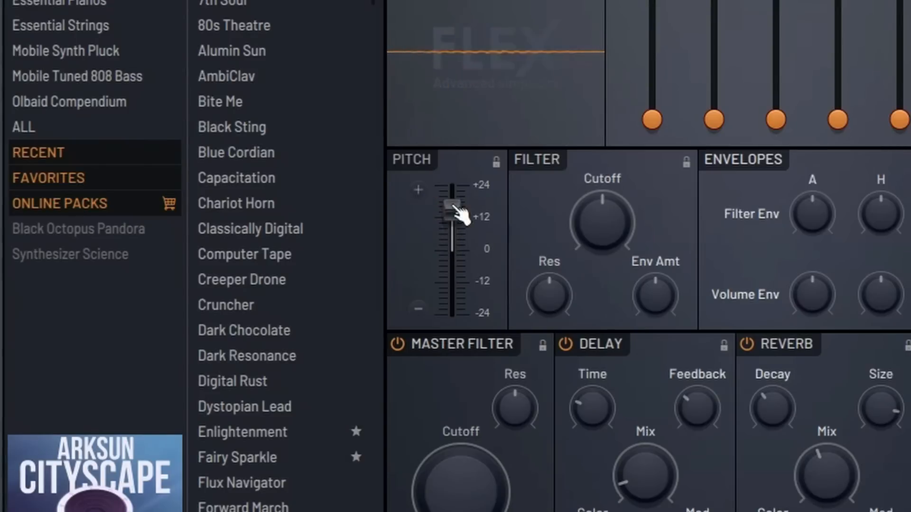
- Shift the preset's pitch up about an octave and bring it back to the original tuning
{"action": "left_click_drag", "start_coordinate": [455, 206], "coordinate": [455, 236]}
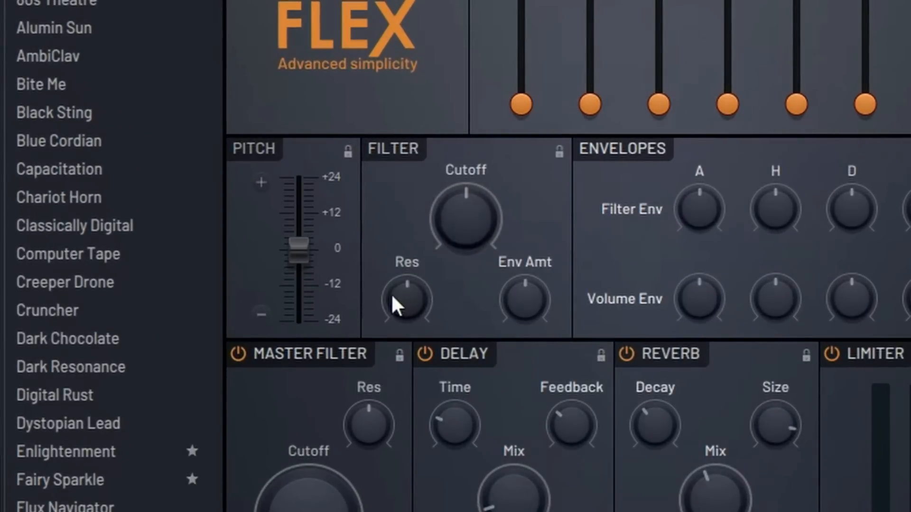
{"action": "mouse_move", "coordinate": [523, 305]}
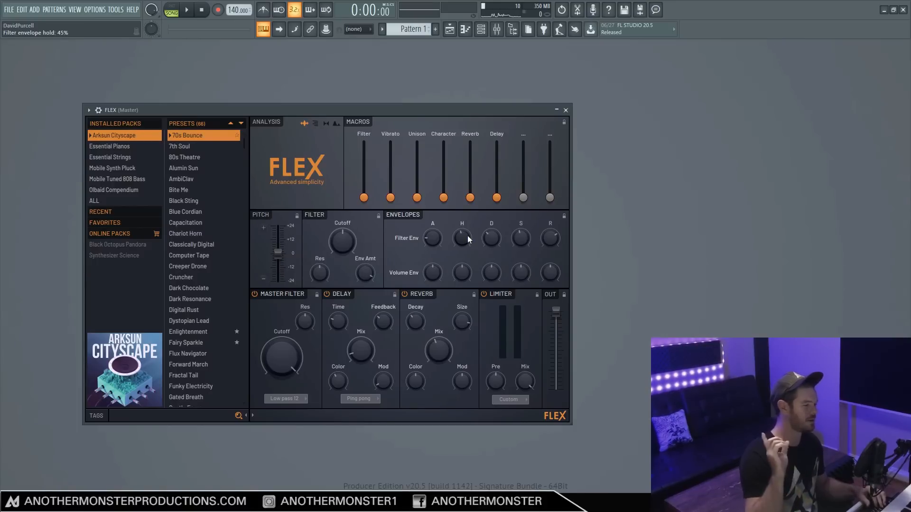
{"action": "left_click", "coordinate": [555, 110]}
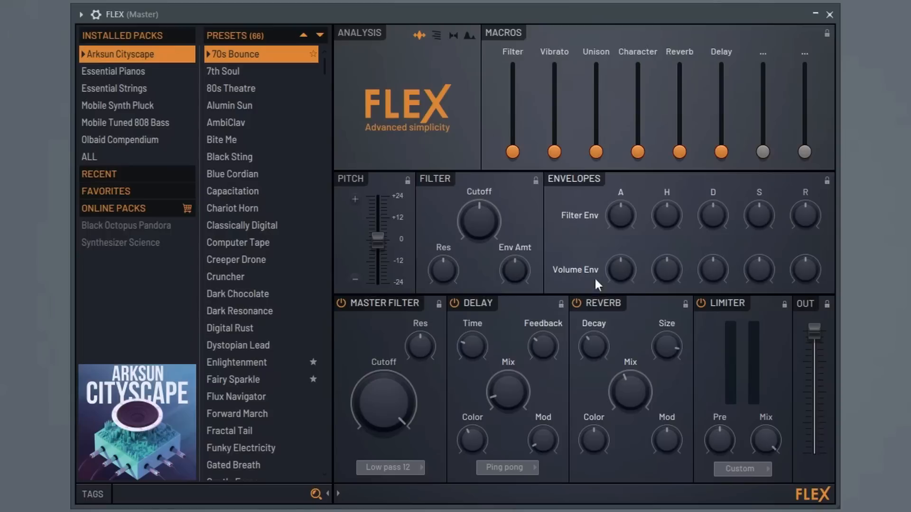
{"action": "mouse_move", "coordinate": [621, 271]}
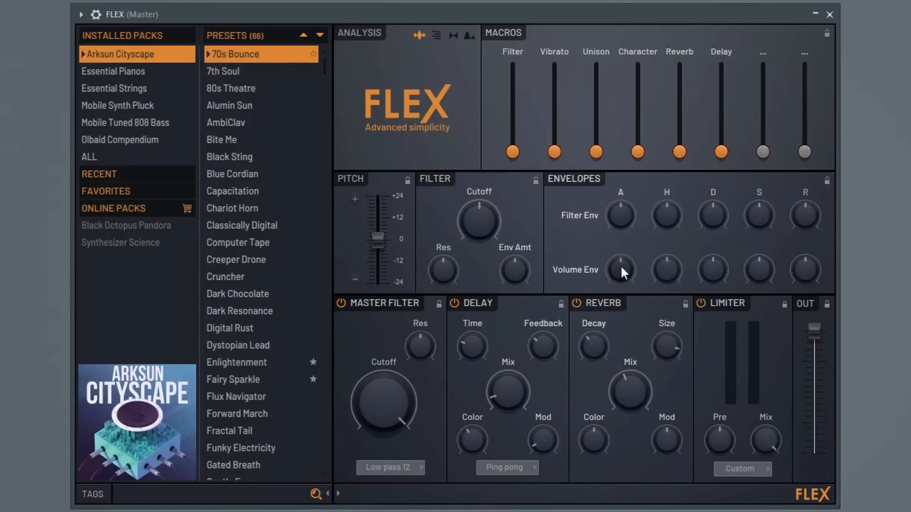
{"action": "mouse_move", "coordinate": [599, 279]}
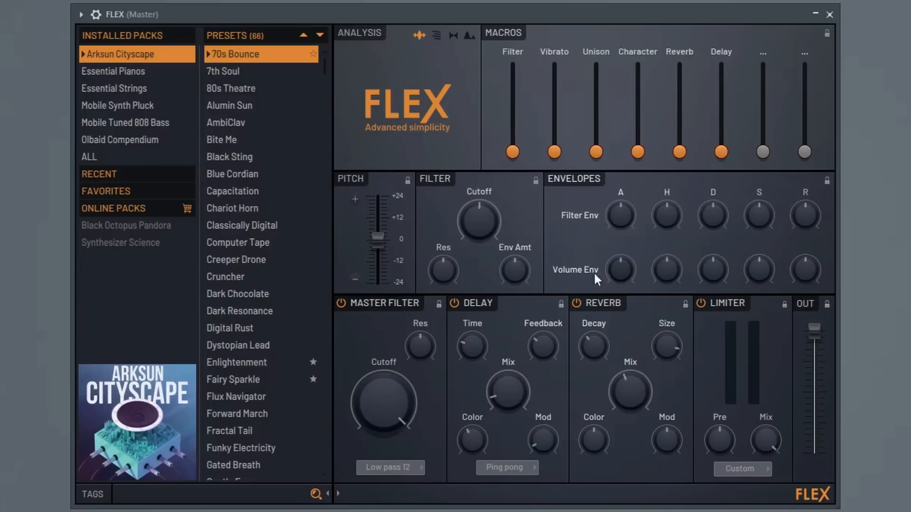
{"action": "mouse_move", "coordinate": [621, 274]}
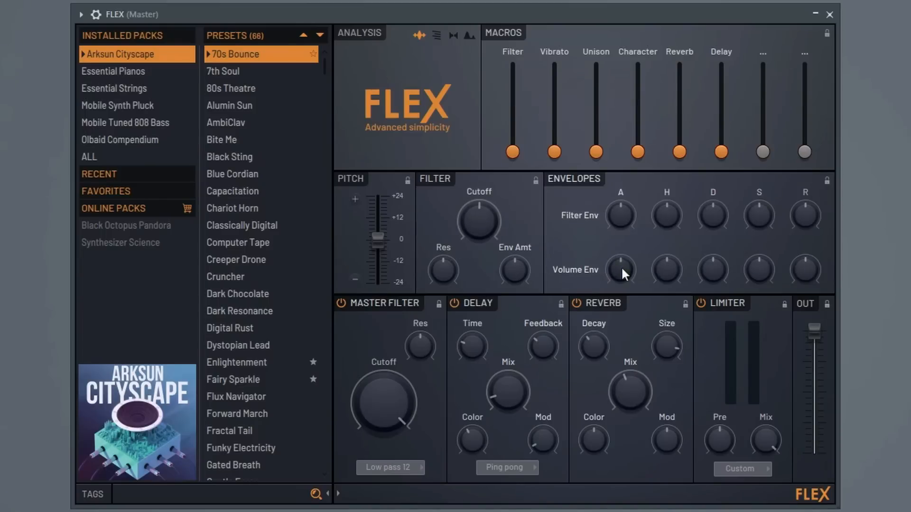
{"action": "mouse_move", "coordinate": [624, 279]}
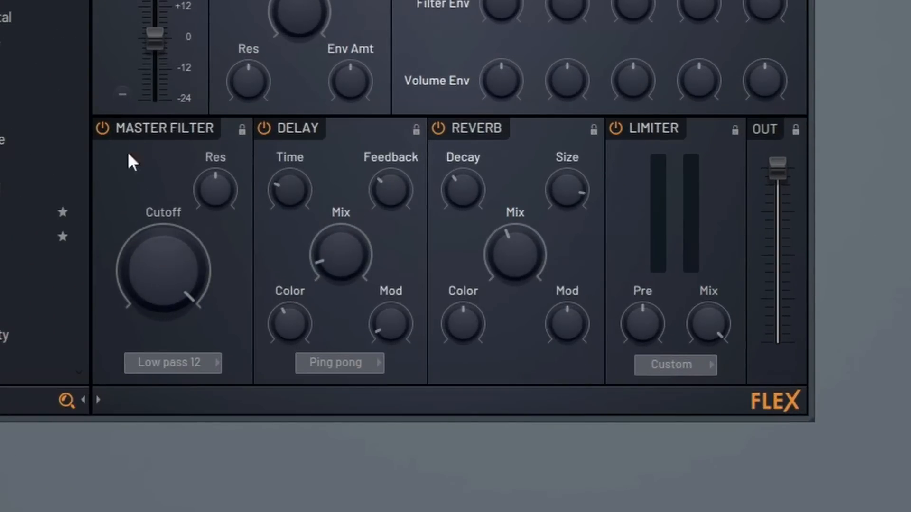
{"action": "mouse_move", "coordinate": [317, 206]}
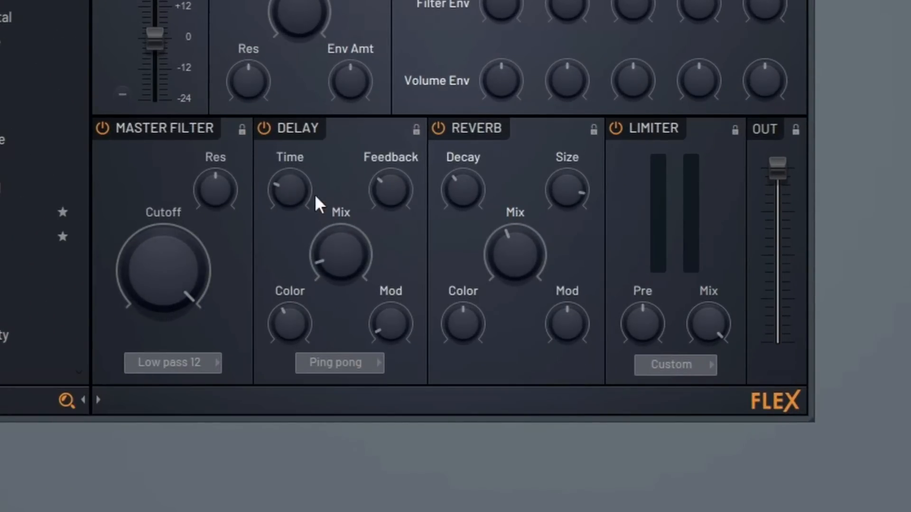
{"action": "left_click_drag", "start_coordinate": [779, 172], "coordinate": [778, 171]}
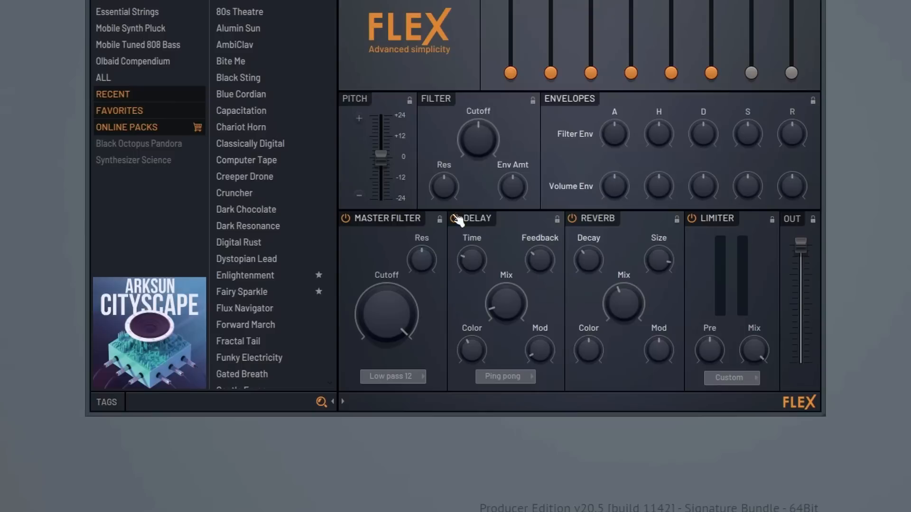
- Browse master filter types, bypass and re-enable it as High pass 12, then adjust its cutoff
{"action": "left_click", "coordinate": [391, 377]}
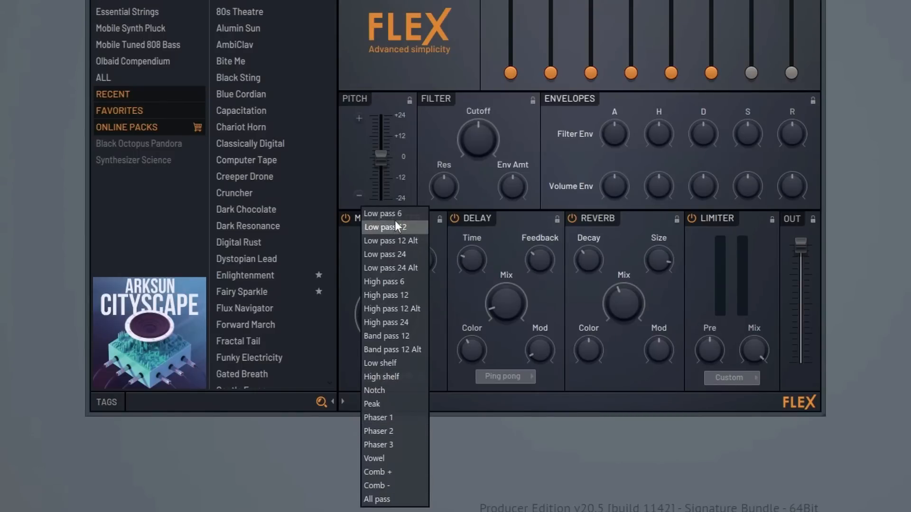
{"action": "mouse_move", "coordinate": [383, 405]}
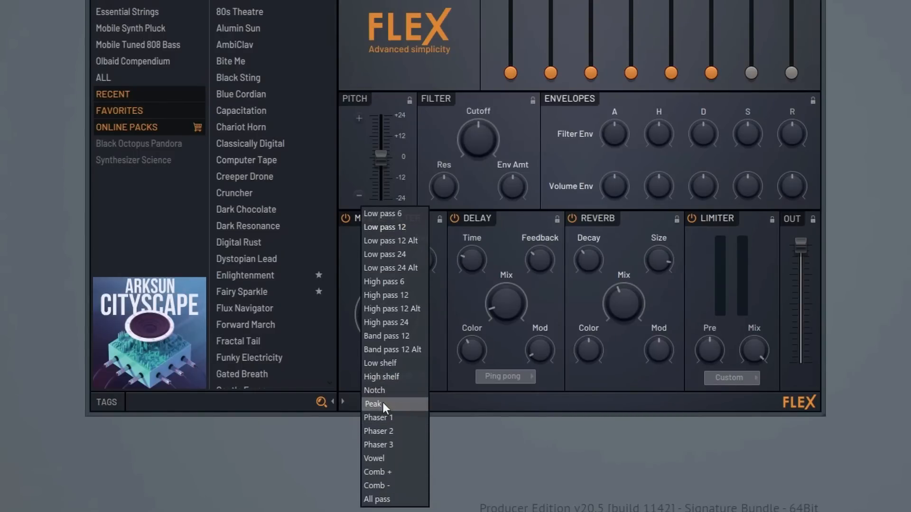
{"action": "mouse_move", "coordinate": [386, 227]}
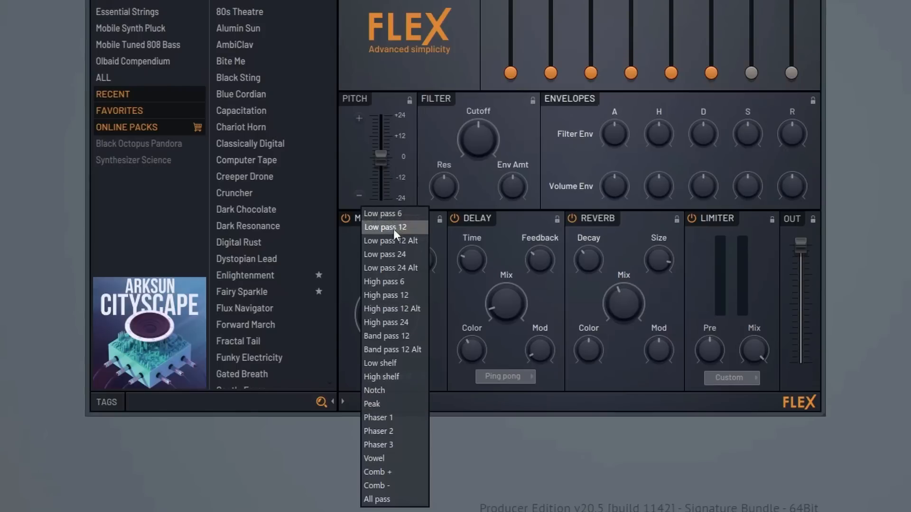
{"action": "mouse_move", "coordinate": [388, 486]}
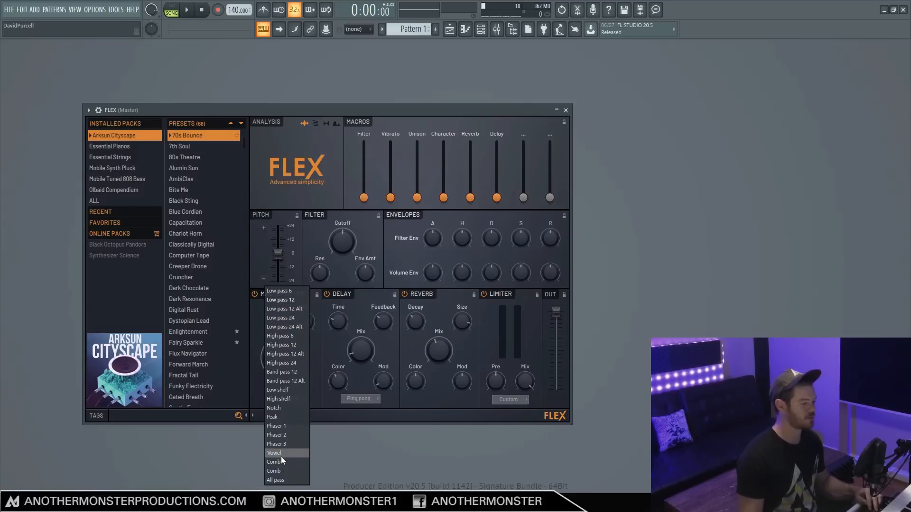
{"action": "mouse_move", "coordinate": [279, 291]}
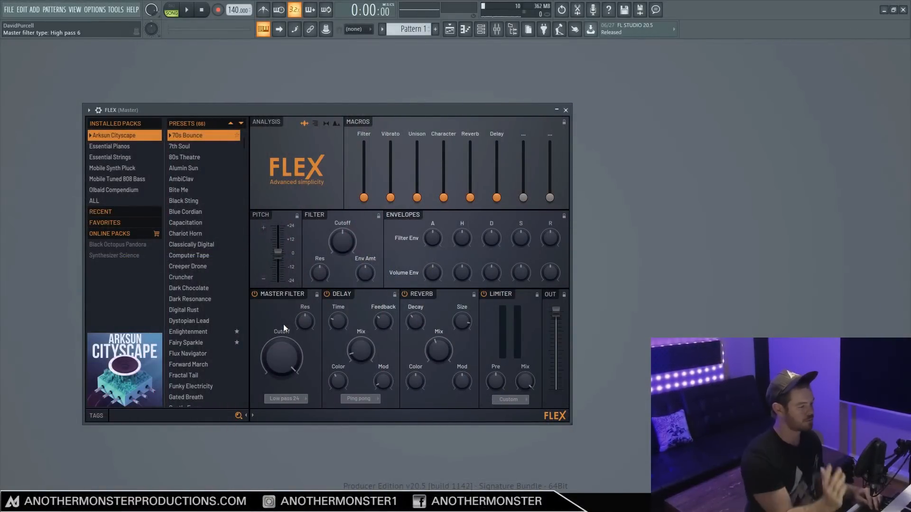
{"action": "left_click", "coordinate": [254, 294]}
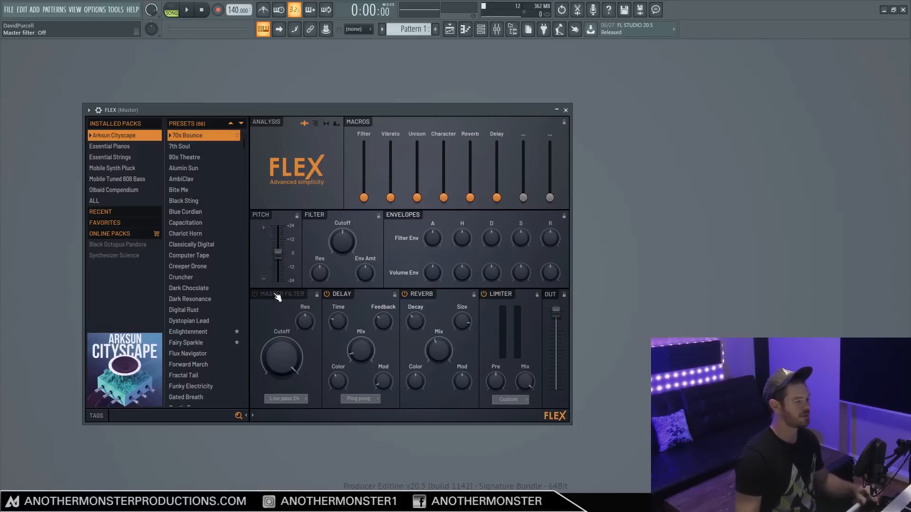
{"action": "left_click", "coordinate": [283, 400]}
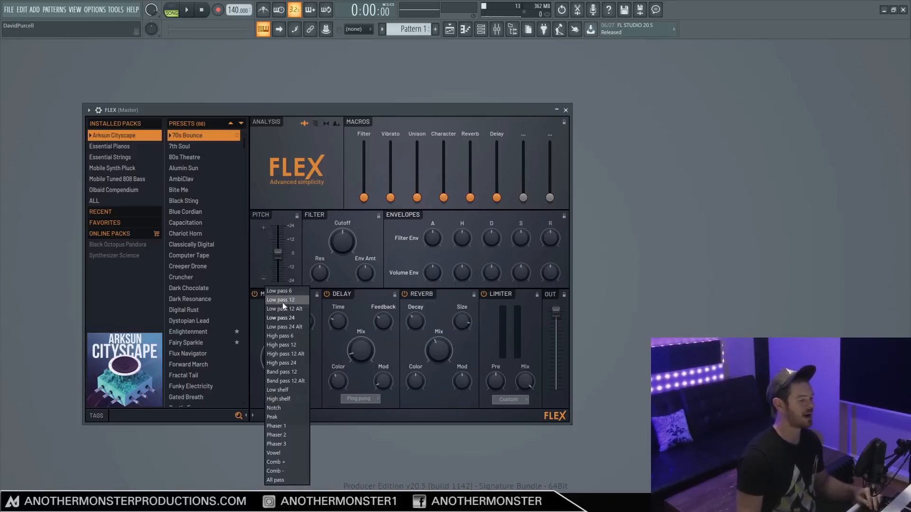
{"action": "mouse_move", "coordinate": [281, 291]}
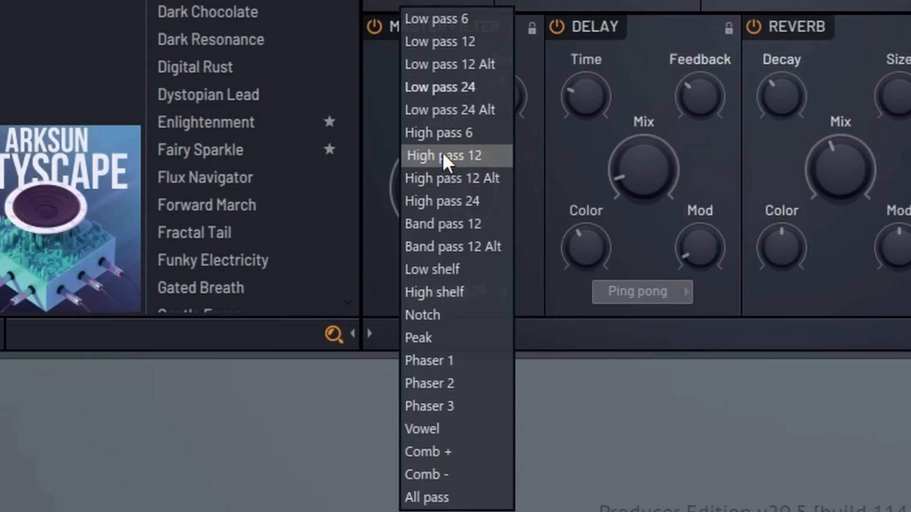
{"action": "mouse_move", "coordinate": [433, 224]}
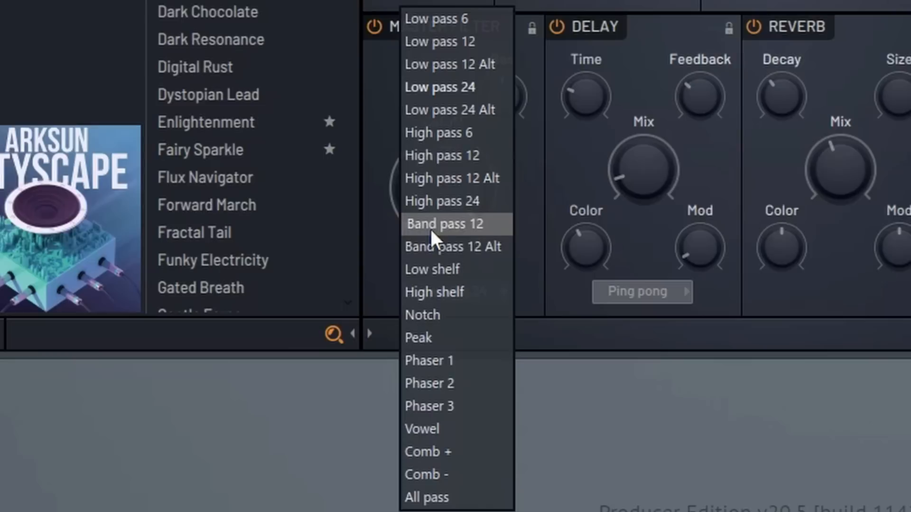
{"action": "mouse_move", "coordinate": [433, 269]}
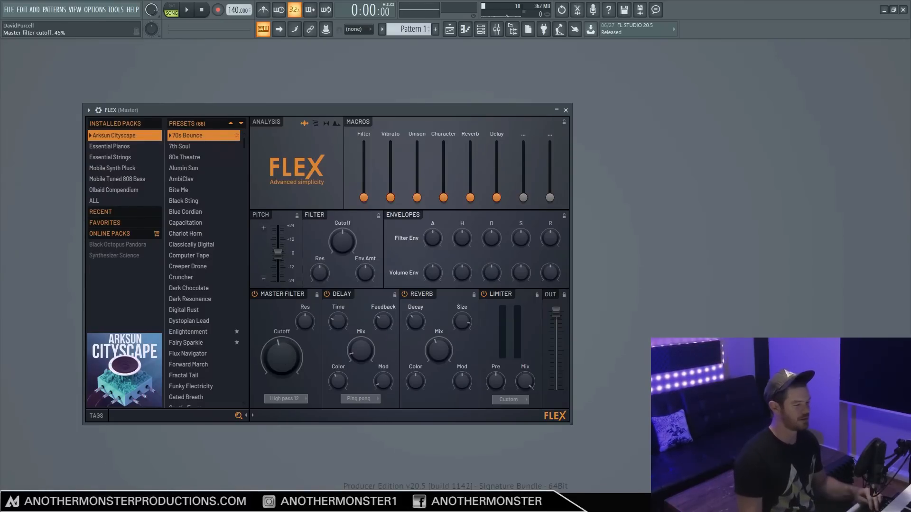
{"action": "left_click_drag", "start_coordinate": [281, 354], "coordinate": [281, 363]}
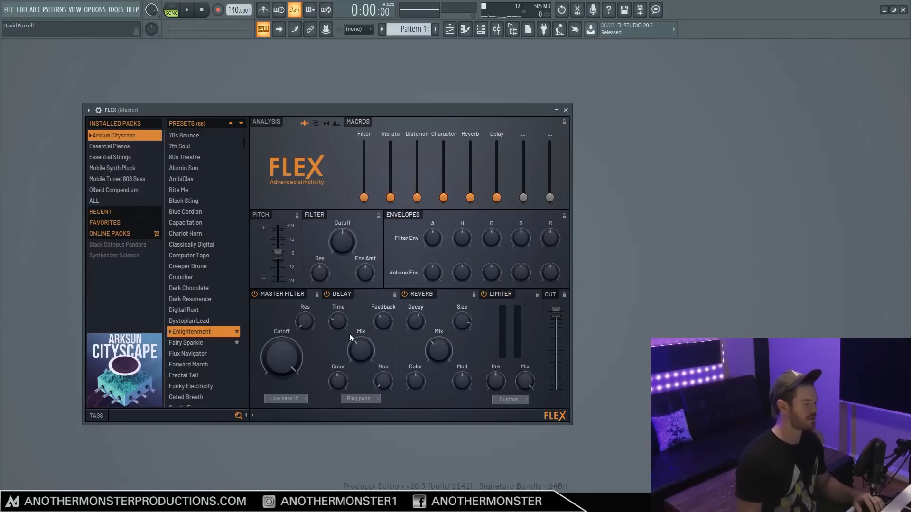
{"action": "mouse_move", "coordinate": [354, 316]}
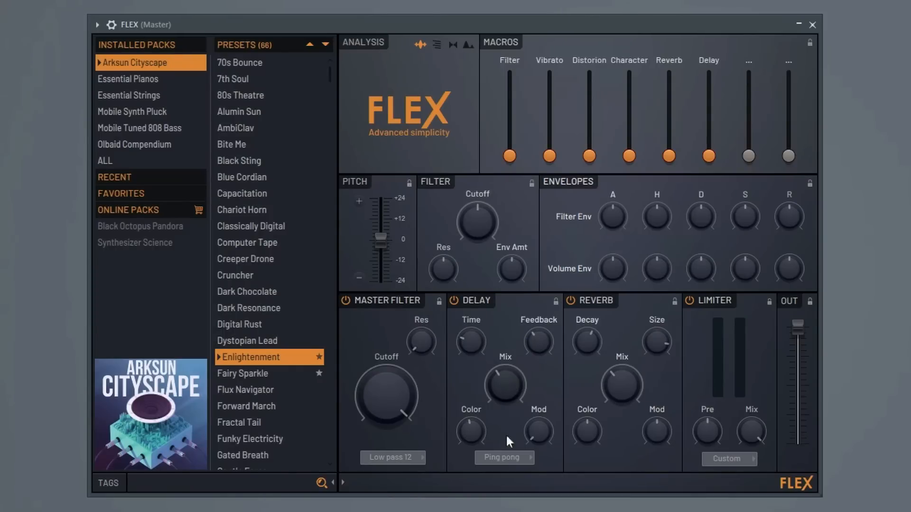
{"action": "mouse_move", "coordinate": [719, 169]}
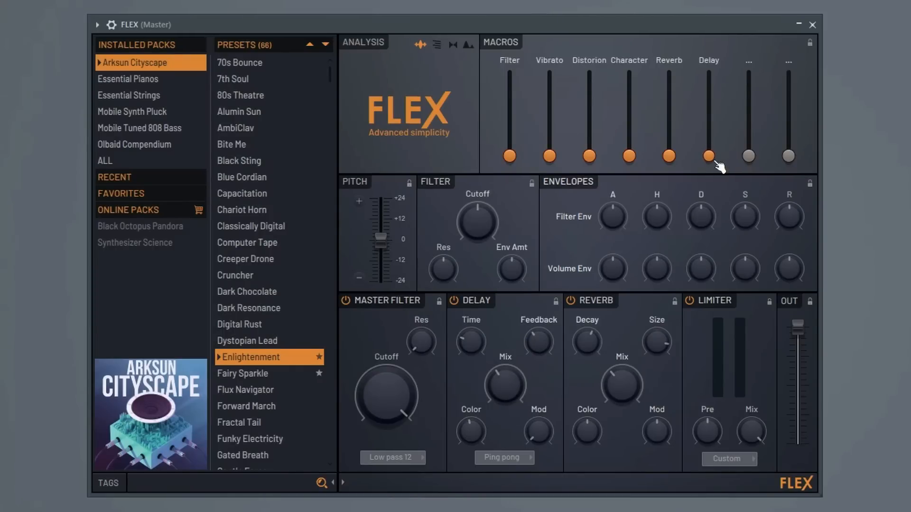
- Change the Delay macro amount on Dark Chocolate and pick a different delay stereo mode
{"action": "left_click_drag", "start_coordinate": [708, 156], "coordinate": [708, 73]}
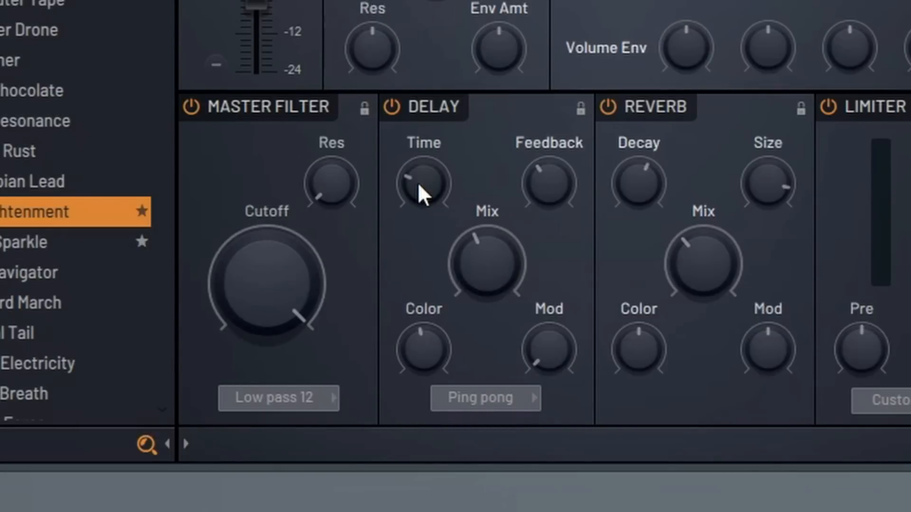
{"action": "mouse_move", "coordinate": [549, 186]}
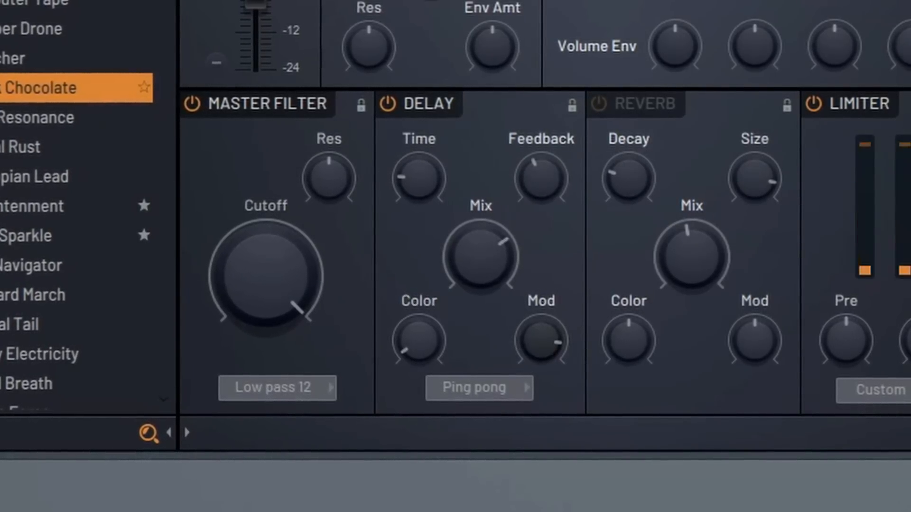
{"action": "left_click", "coordinate": [361, 399]}
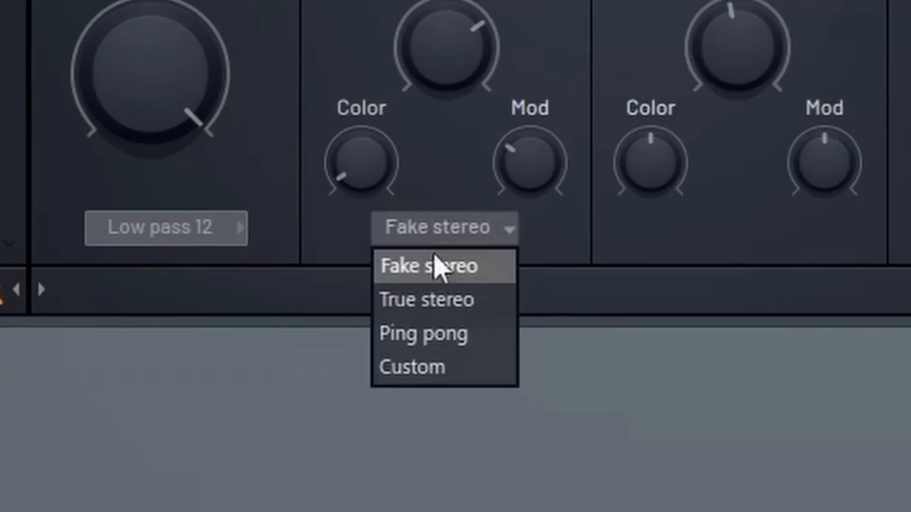
{"action": "left_click", "coordinate": [427, 298]}
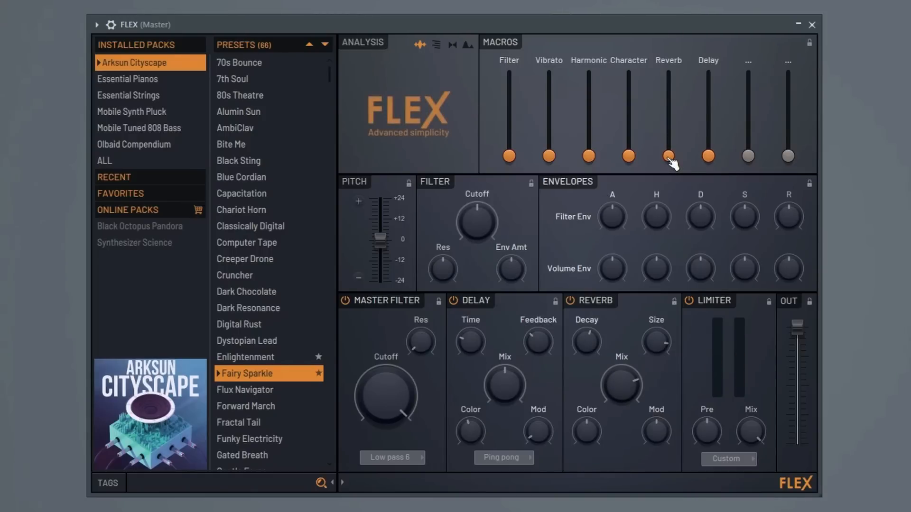
- Change the Reverb macro amount on the Fairy Sparkle preset
{"action": "left_click_drag", "start_coordinate": [668, 153], "coordinate": [668, 73]}
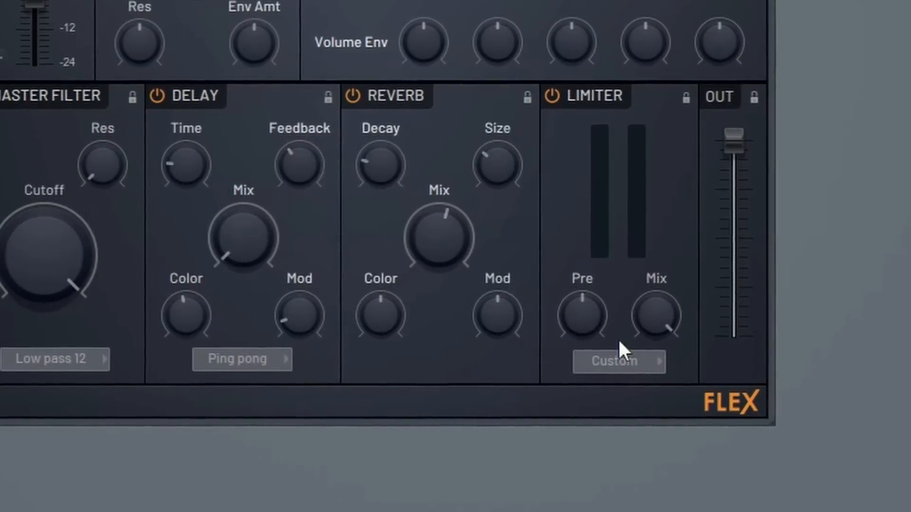
- Step the limiter through Limiter, Warming and Heating modes, ending on Distortion
{"action": "left_click", "coordinate": [618, 361]}
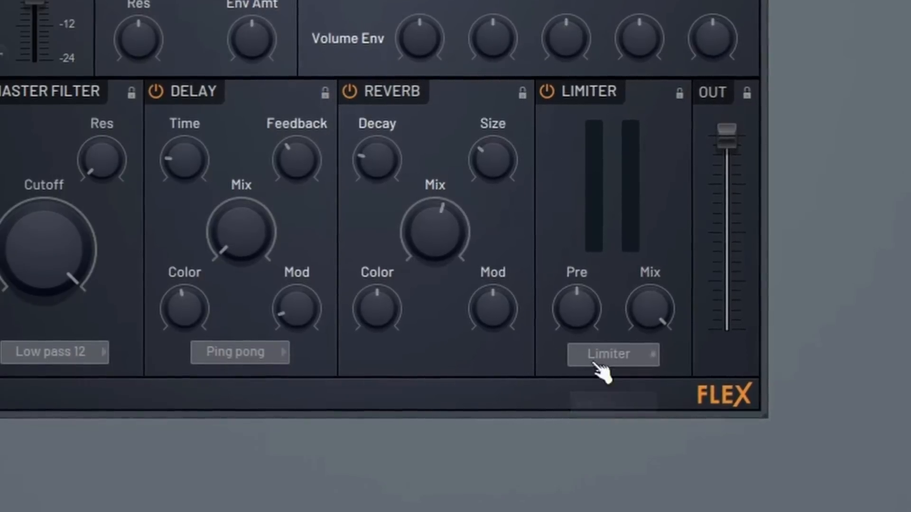
{"action": "left_click", "coordinate": [612, 354]}
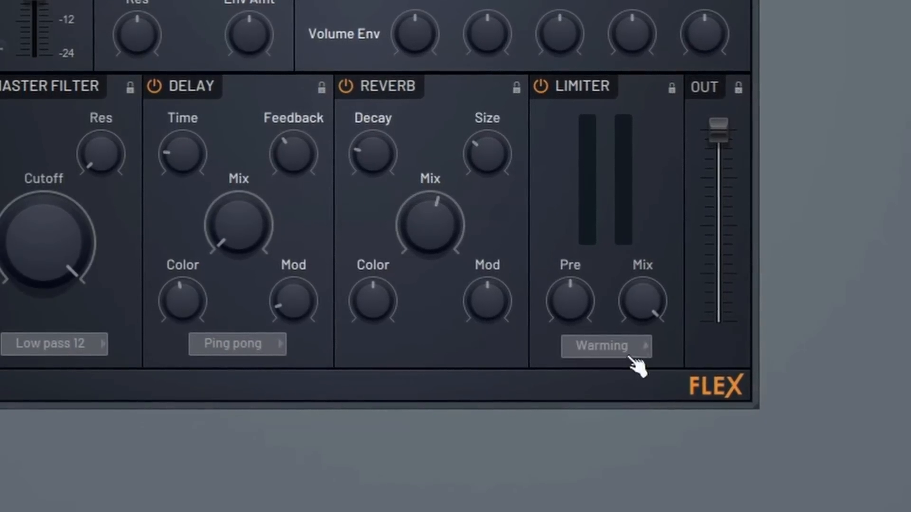
{"action": "left_click", "coordinate": [605, 346]}
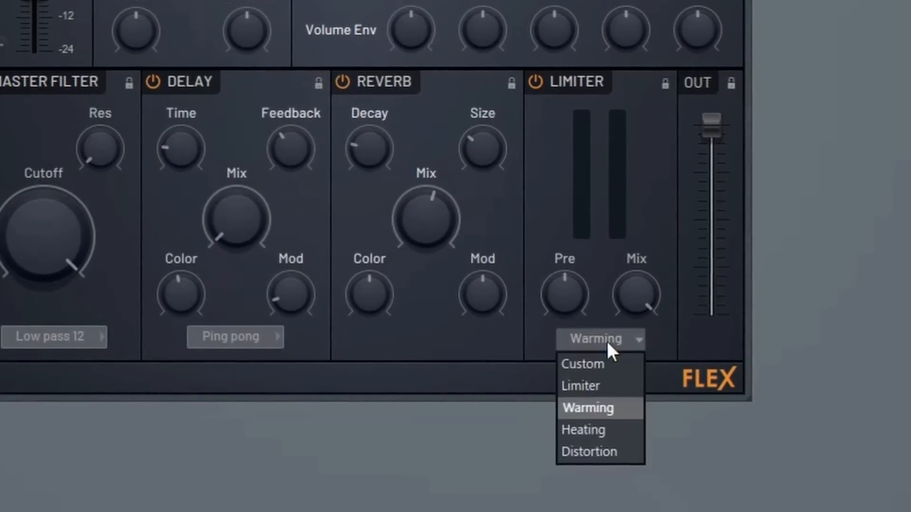
{"action": "left_click", "coordinate": [582, 429]}
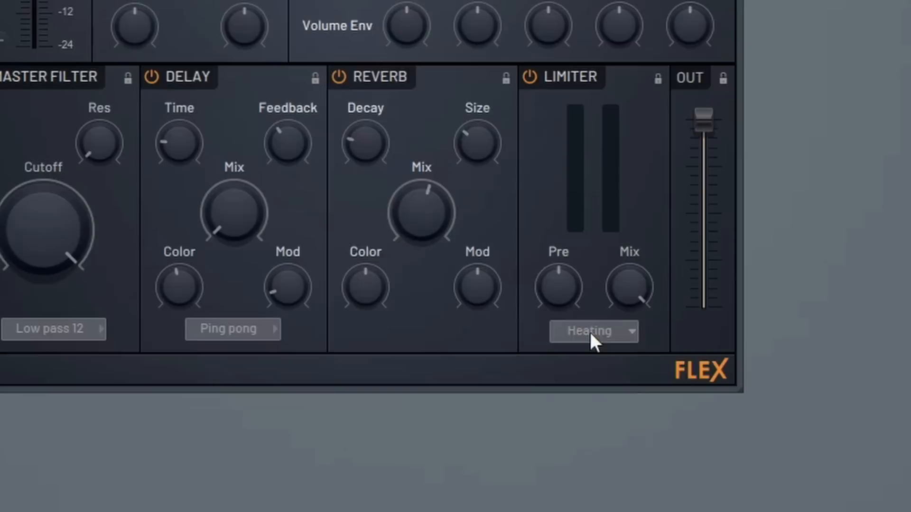
{"action": "left_click", "coordinate": [592, 331]}
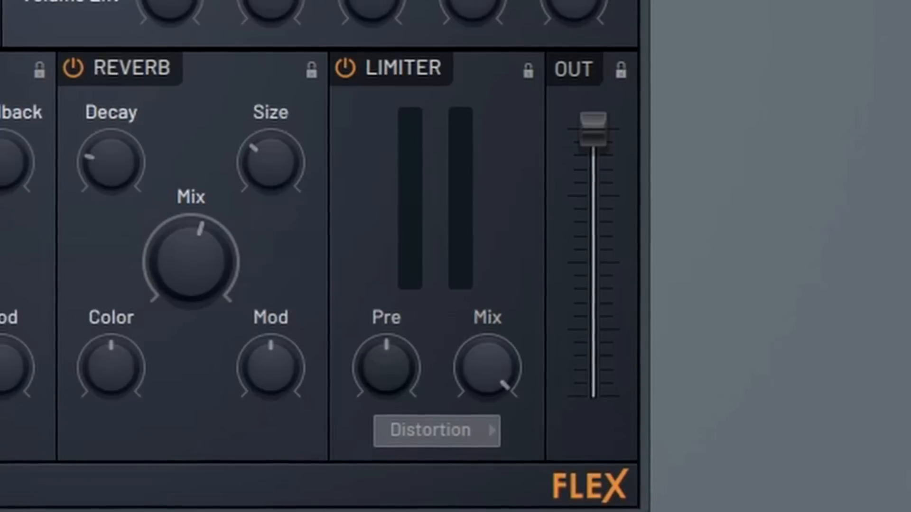
{"action": "mouse_move", "coordinate": [386, 381]}
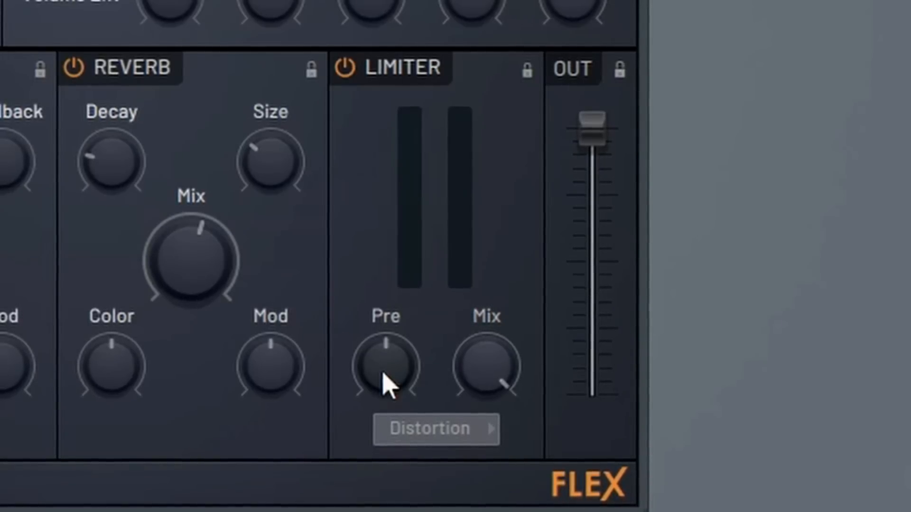